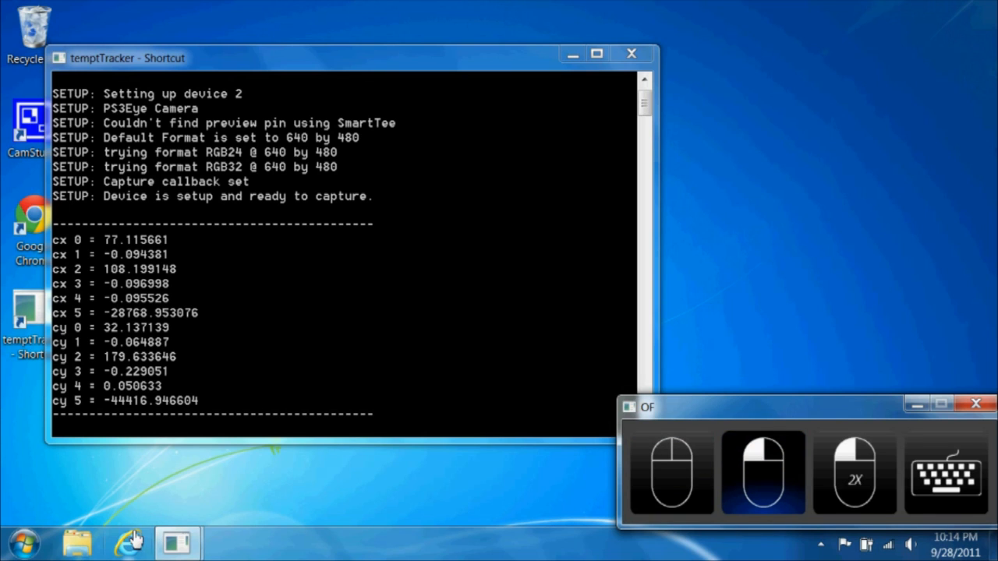
- Bring the Google page in Internet Explorer forward and show the on-screen keyboard over it
{"action": "left_click", "coordinate": [128, 543]}
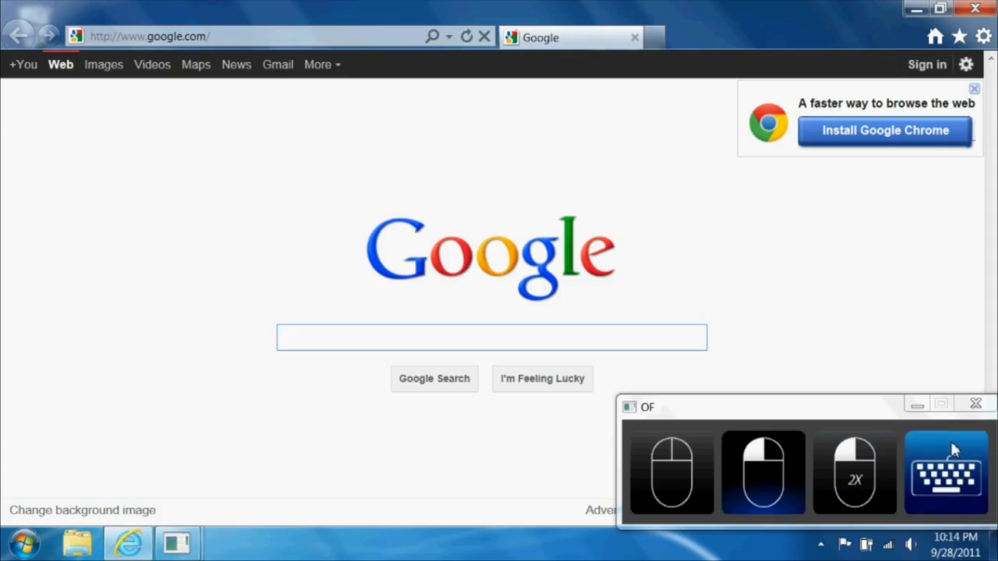
{"action": "left_click", "coordinate": [945, 474]}
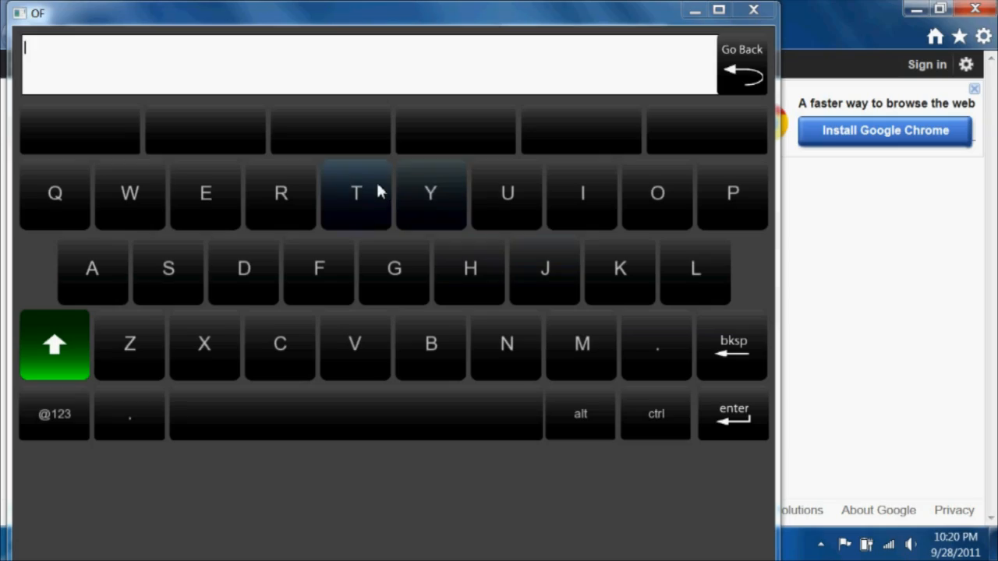
- Enter 'This is the' using T, h and the word suggestions this, is, the
{"action": "left_click", "coordinate": [356, 193]}
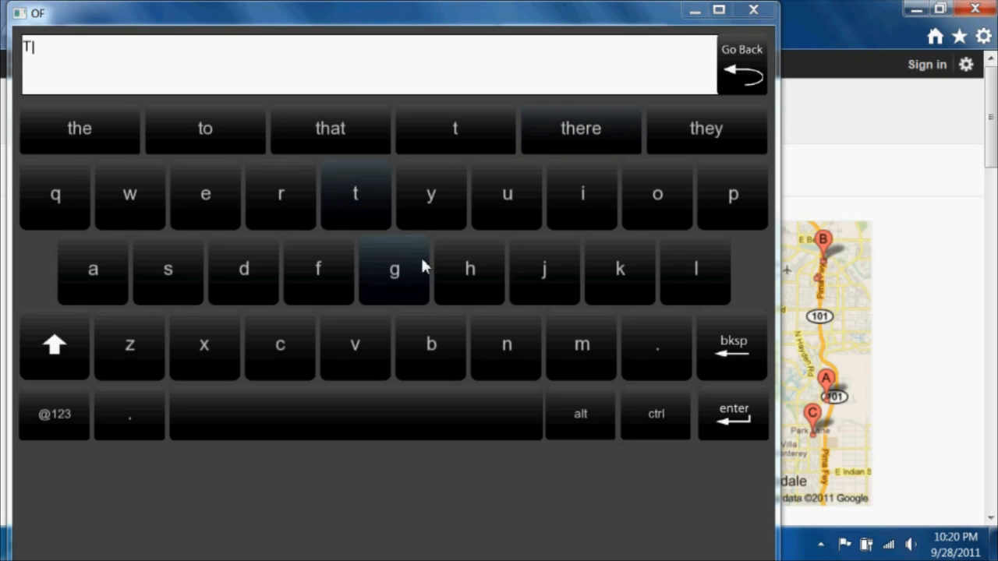
{"action": "left_click", "coordinate": [470, 268]}
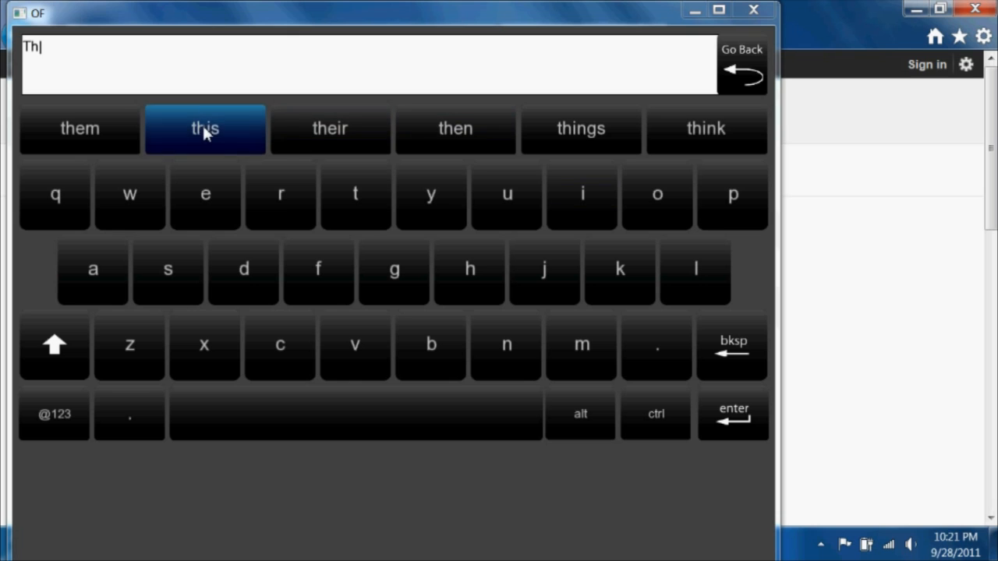
{"action": "left_click", "coordinate": [205, 128]}
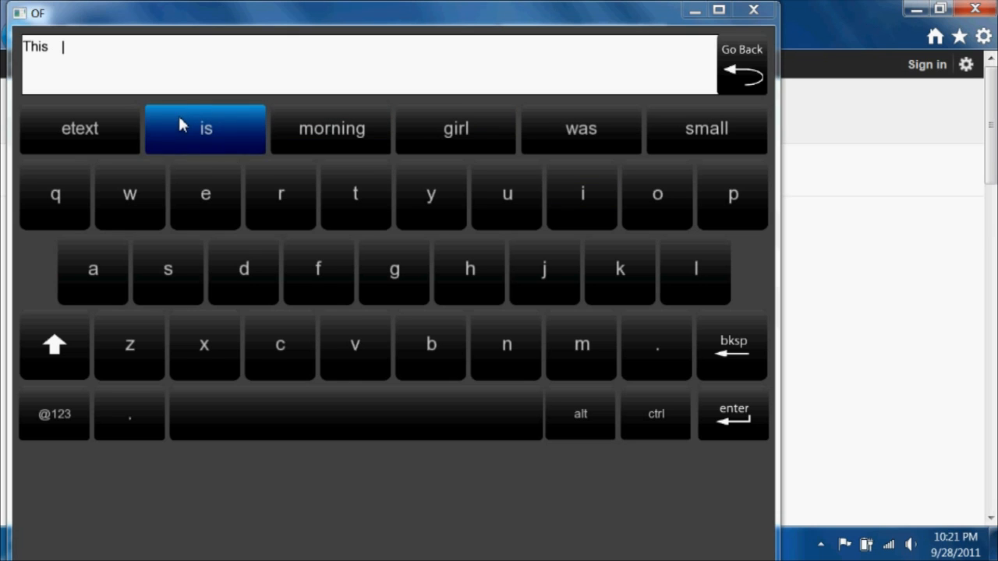
{"action": "left_click", "coordinate": [206, 128]}
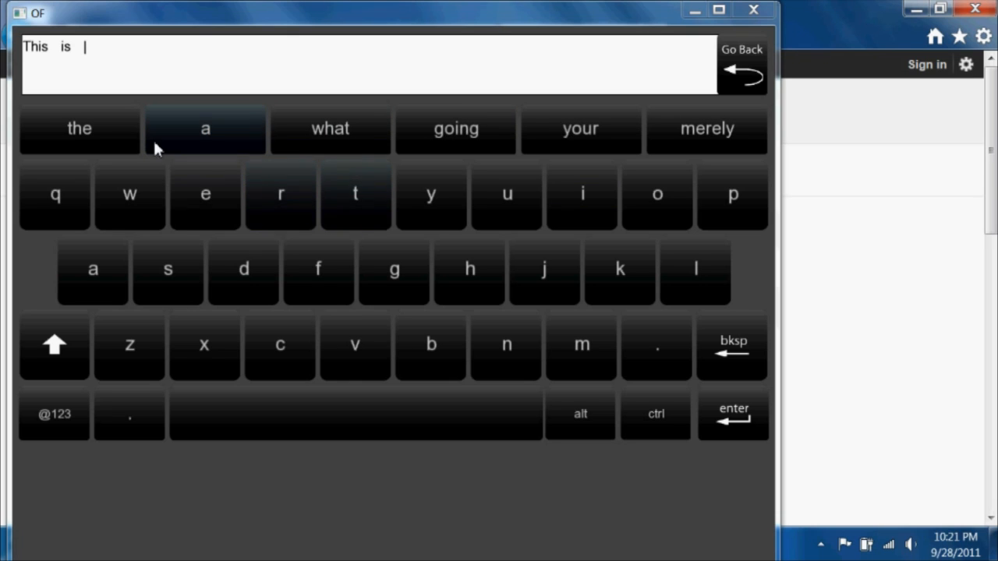
{"action": "left_click", "coordinate": [78, 128]}
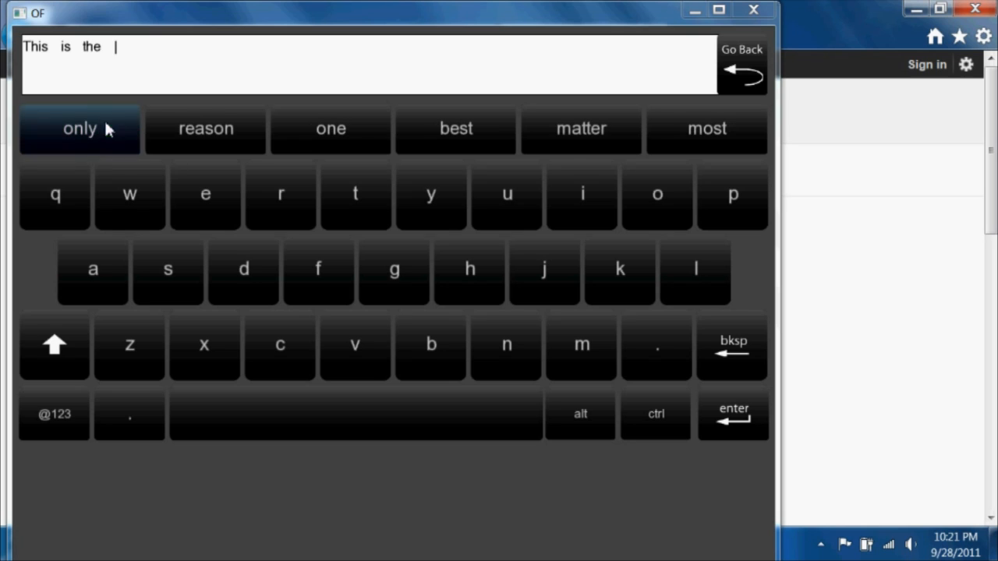
- Add the word 'eye' from e, y and its completion so the field reads 'This is the eye'
{"action": "left_click", "coordinate": [206, 193]}
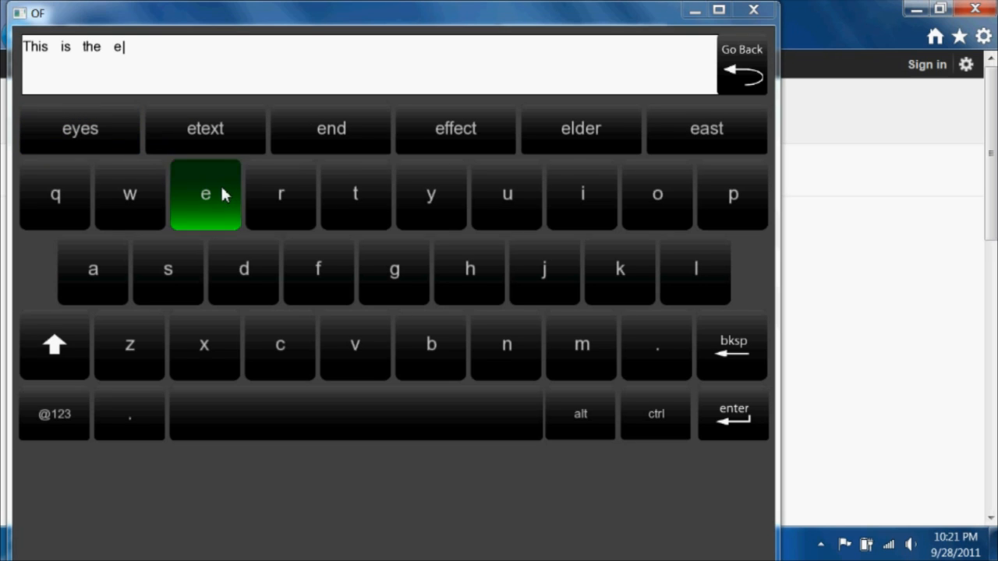
{"action": "mouse_move", "coordinate": [431, 194]}
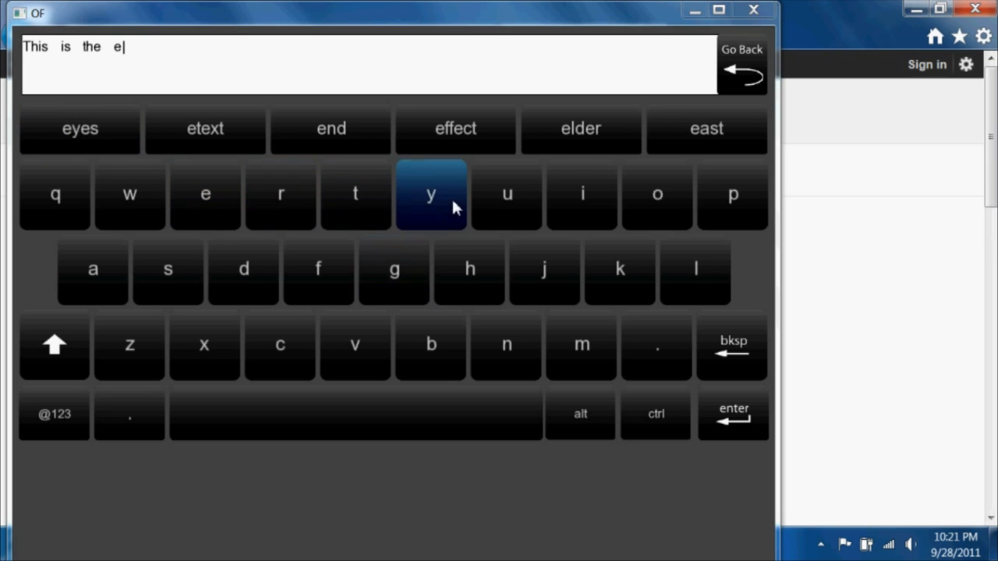
{"action": "left_click", "coordinate": [431, 194]}
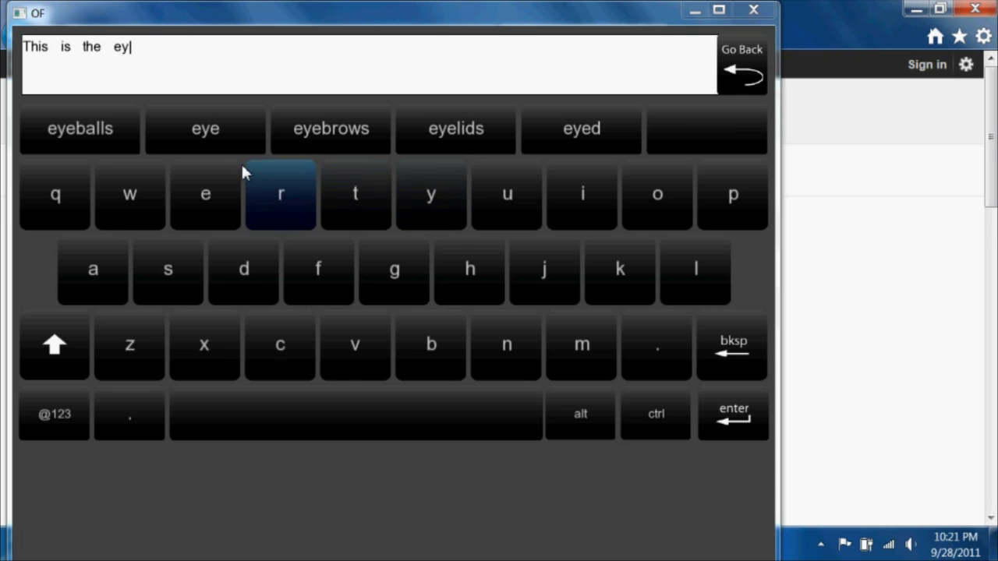
{"action": "left_click", "coordinate": [206, 193]}
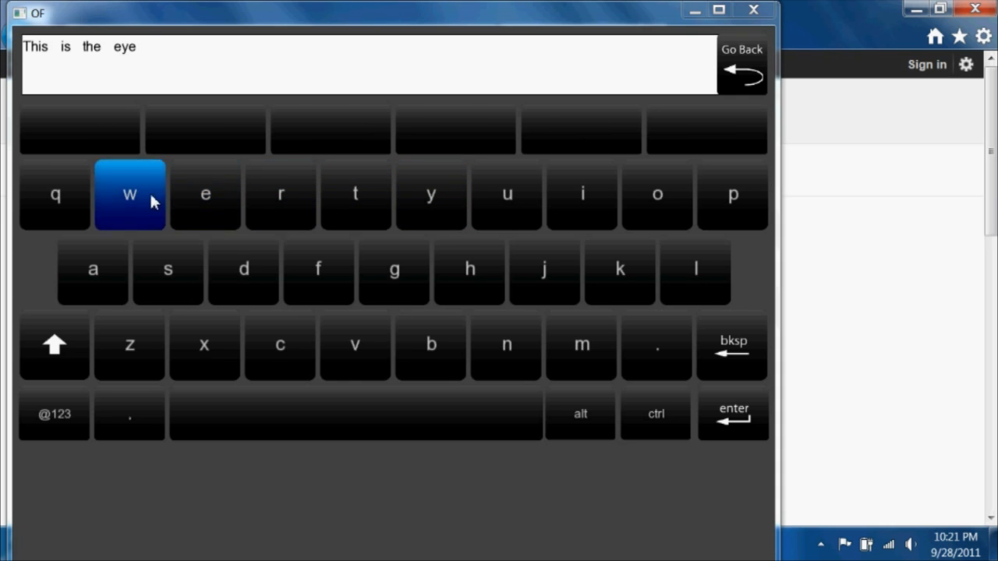
- Complete 'eyewriter initiative' and send 'This is the eyewriter initiative' to the Google search
{"action": "left_click", "coordinate": [582, 193]}
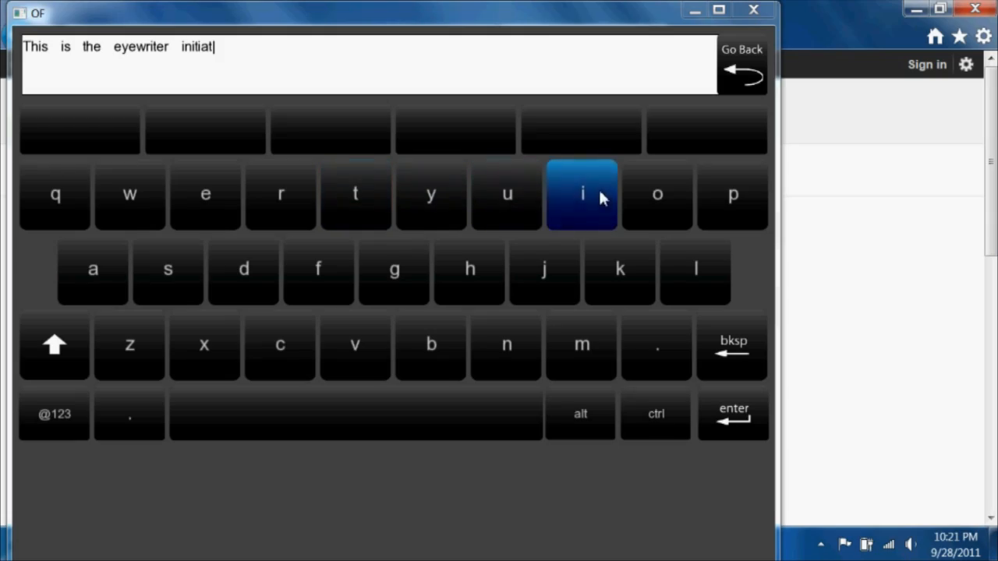
{"action": "left_click", "coordinate": [582, 193]}
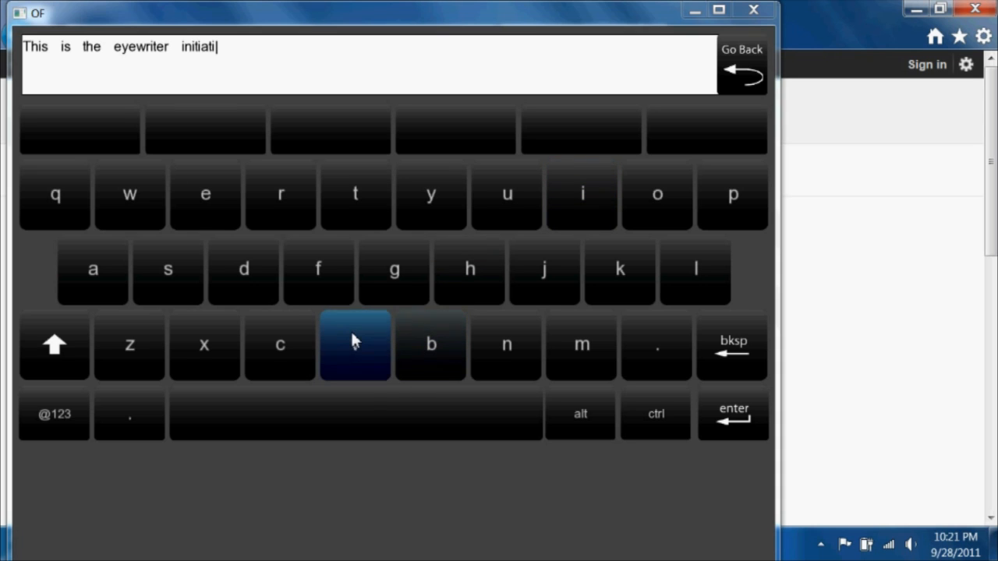
{"action": "left_click", "coordinate": [354, 344]}
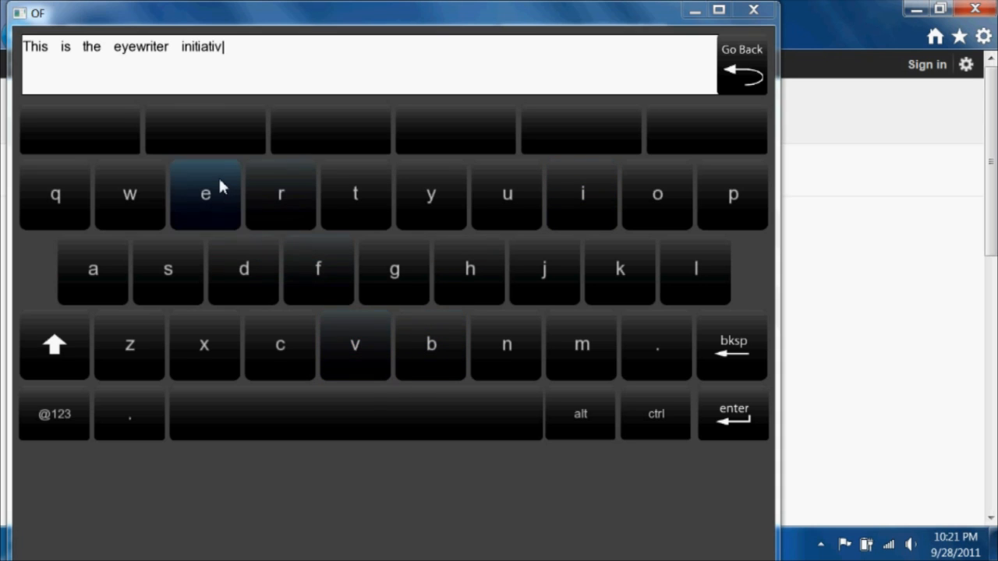
{"action": "left_click", "coordinate": [206, 194]}
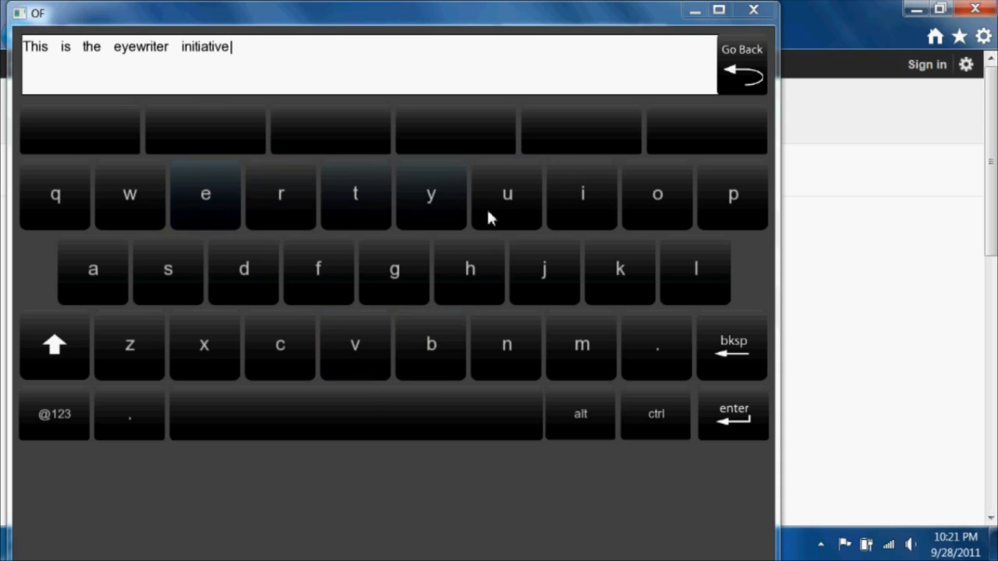
{"action": "mouse_move", "coordinate": [743, 64]}
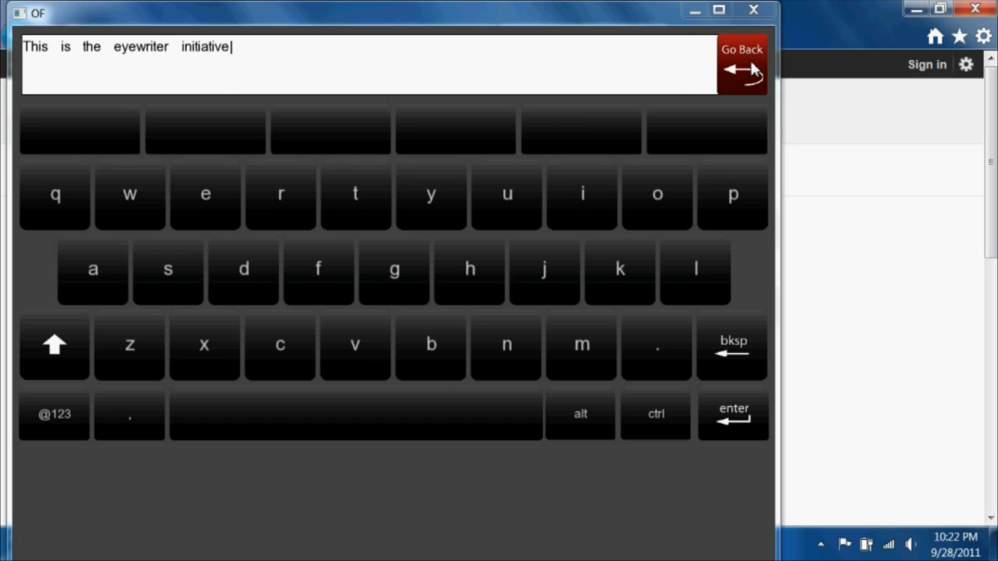
{"action": "left_click", "coordinate": [742, 48]}
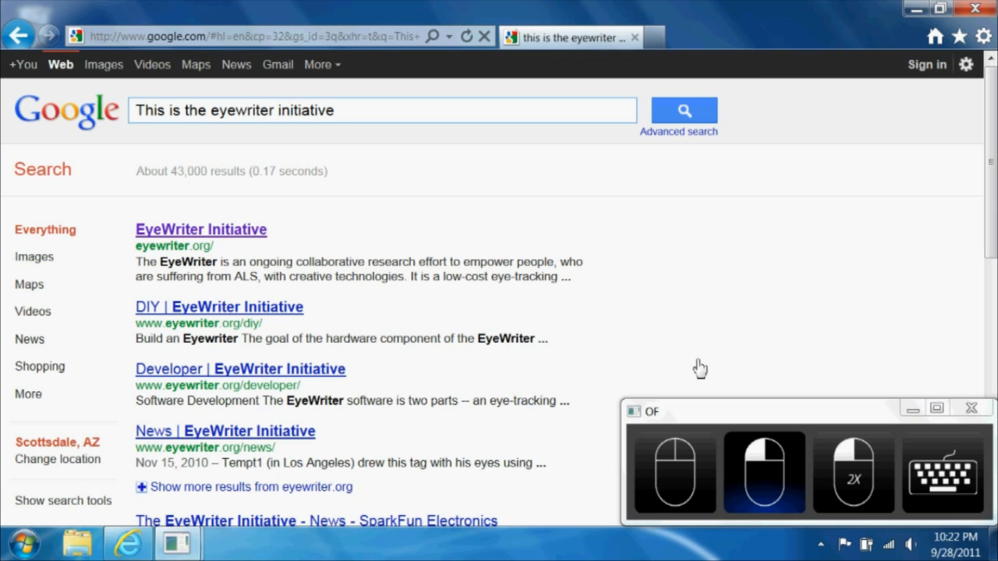
{"action": "mouse_move", "coordinate": [153, 217]}
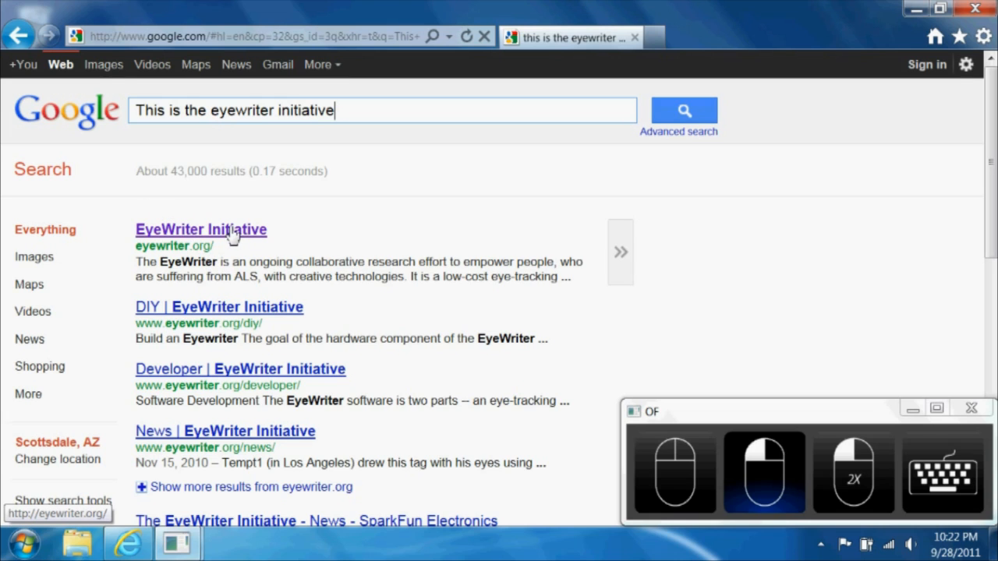
- Follow the top 'EyeWriter Initiative' result to load eyewriter.org
{"action": "left_click", "coordinate": [199, 230]}
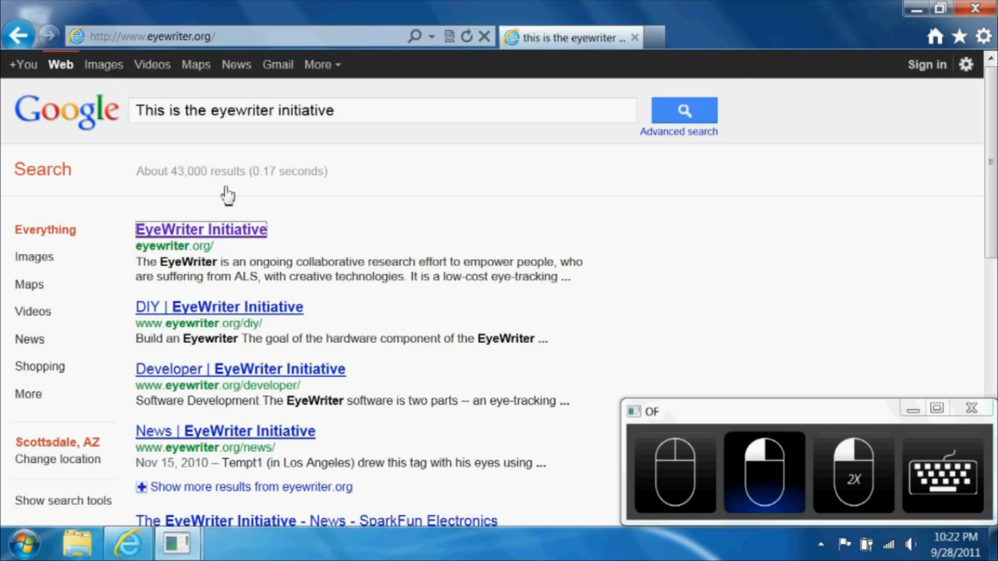
{"action": "left_click", "coordinate": [202, 229]}
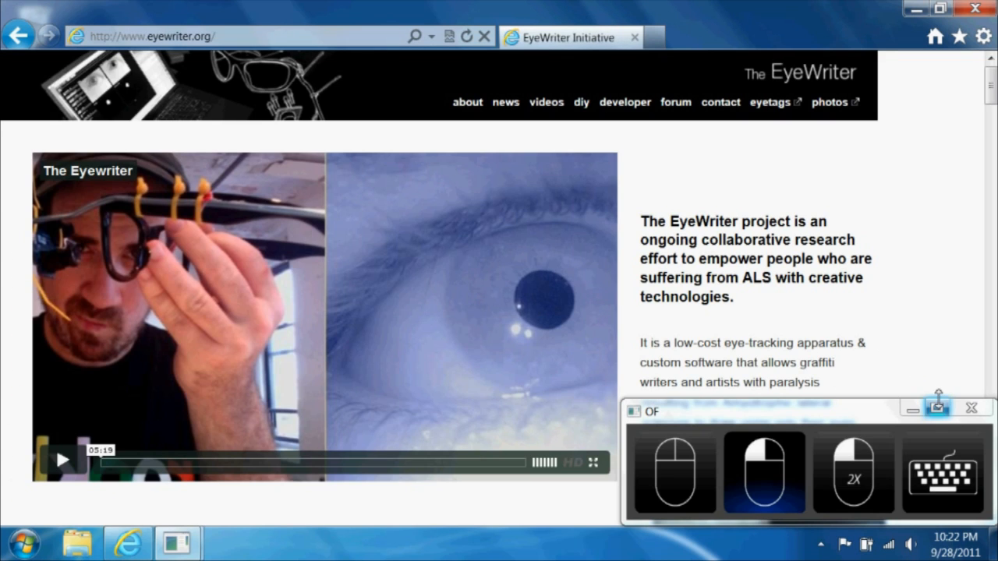
{"action": "mouse_move", "coordinate": [972, 407]}
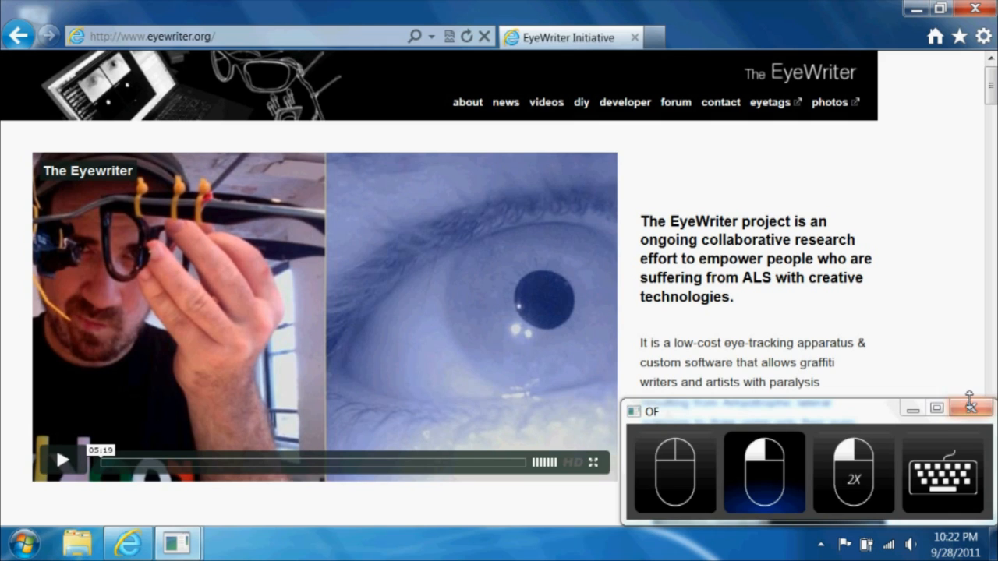